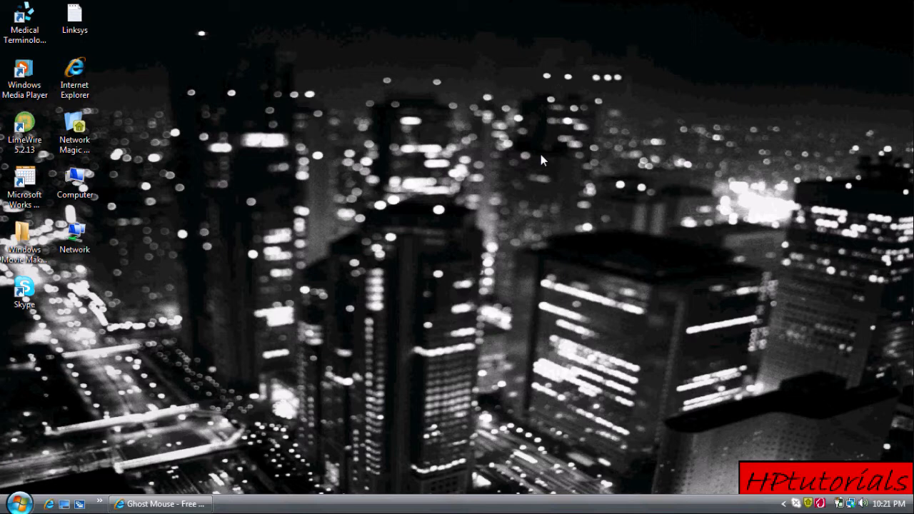
pyautogui.moveTo(337, 320)
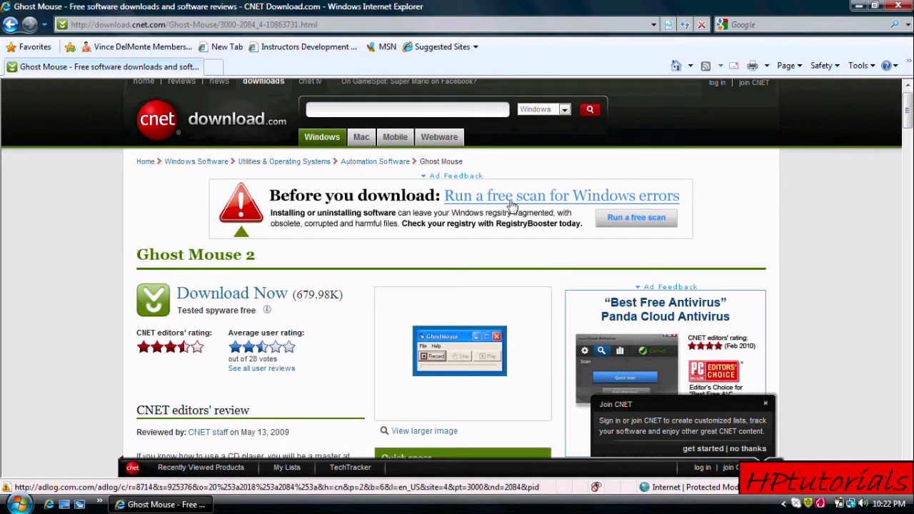
# - Start the Ghost Mouse 2 download from CNET and choose to save the zip file
pyautogui.click(231, 293)
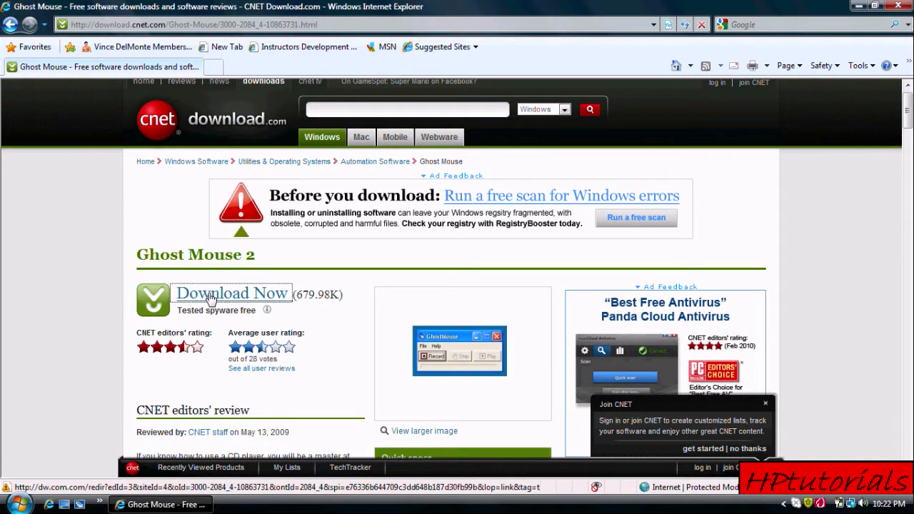
pyautogui.click(231, 294)
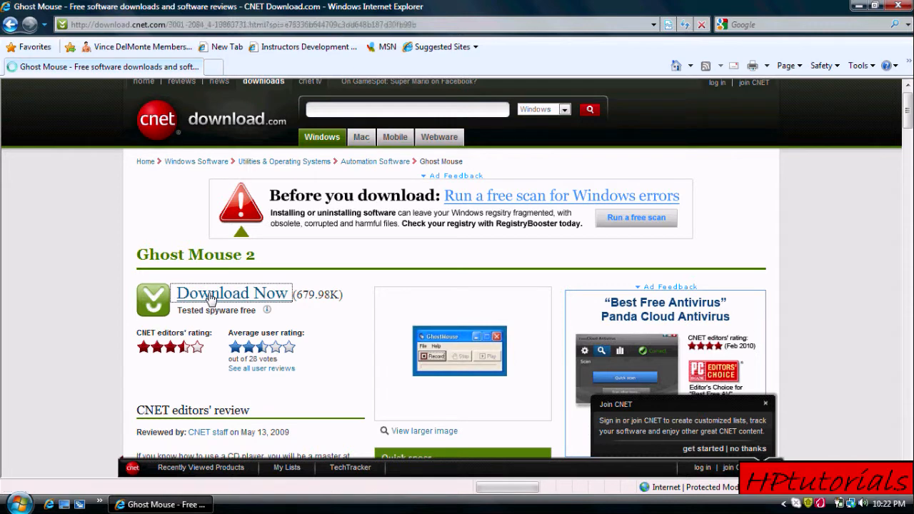
pyautogui.click(231, 294)
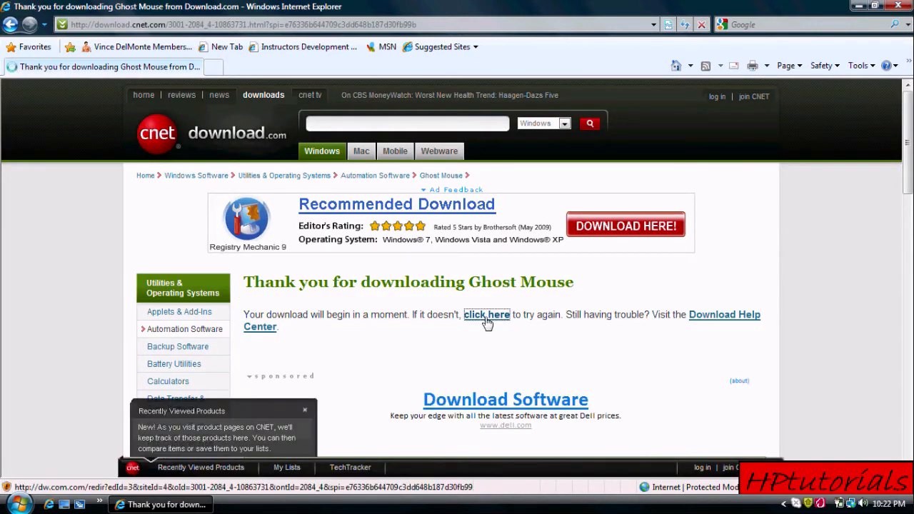
pyautogui.click(487, 314)
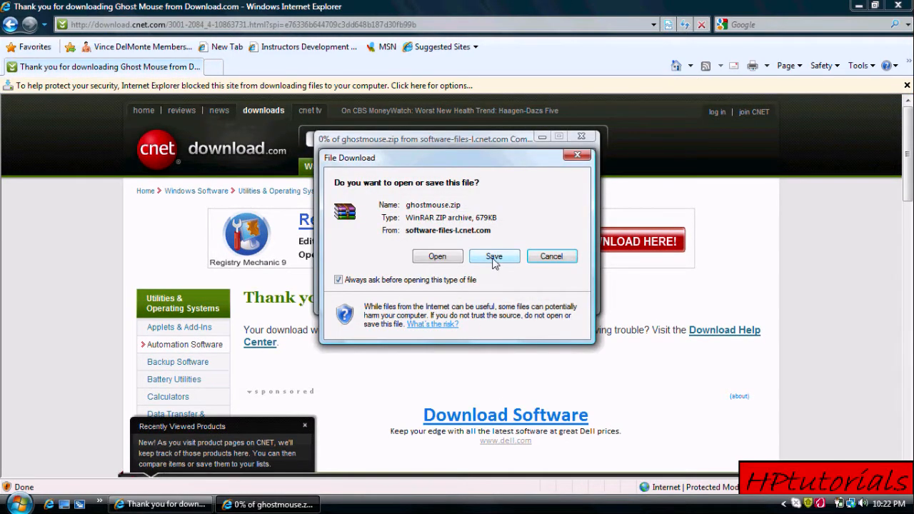
pyautogui.click(494, 256)
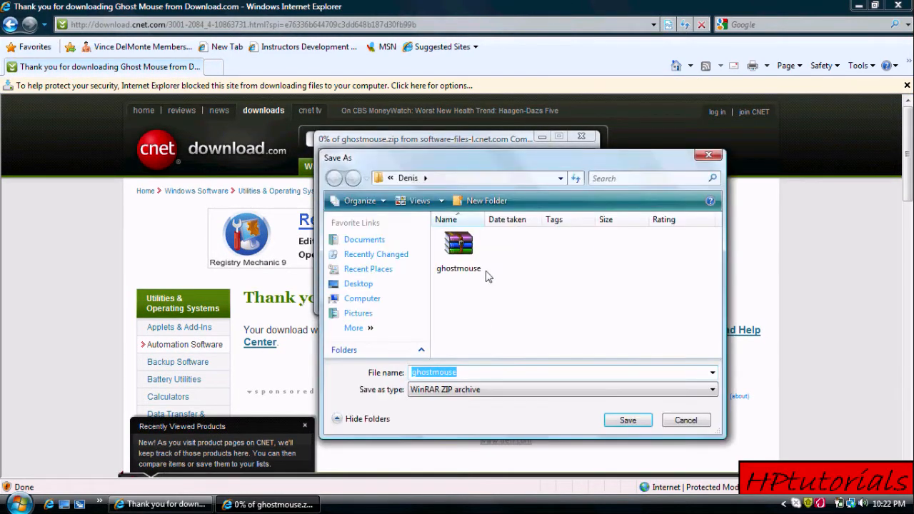
# - Save ghostmouse.zip into the Denis folder, replacing the existing copy, and dismiss the completion notice
pyautogui.click(628, 420)
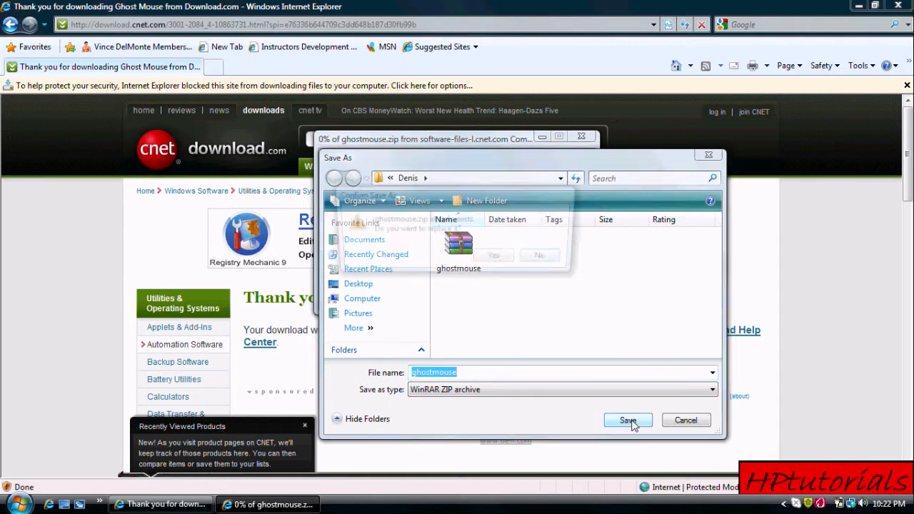
pyautogui.click(628, 420)
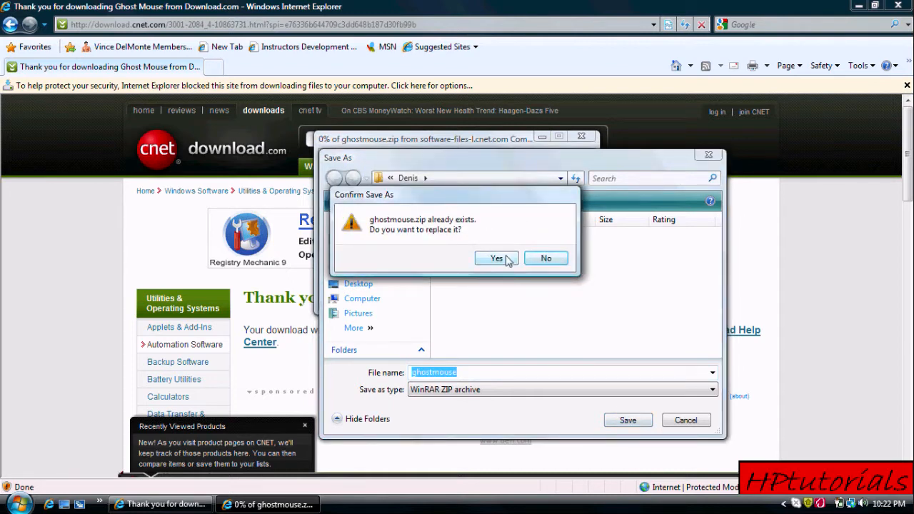
pyautogui.click(497, 257)
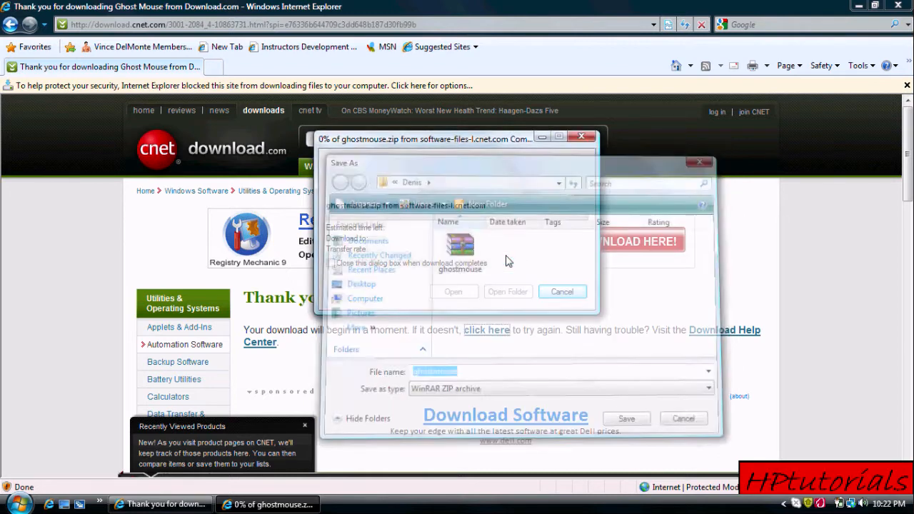
pyautogui.click(626, 418)
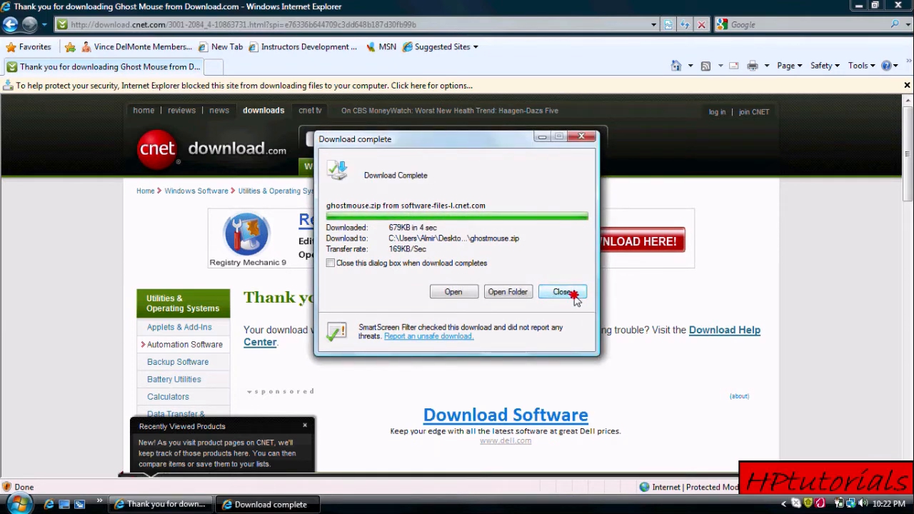
pyautogui.click(563, 292)
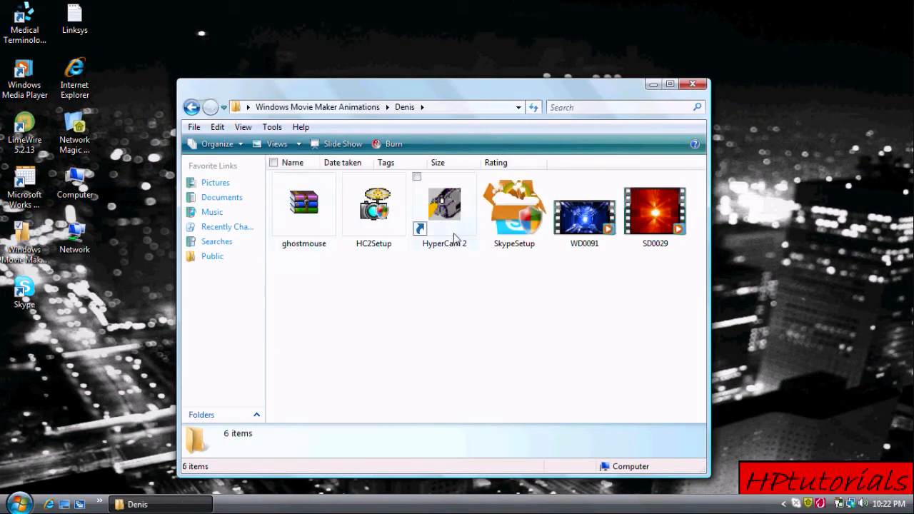
# - Open the downloaded ghostmouse.zip archive from the Denis folder in WinRAR
pyautogui.click(303, 202)
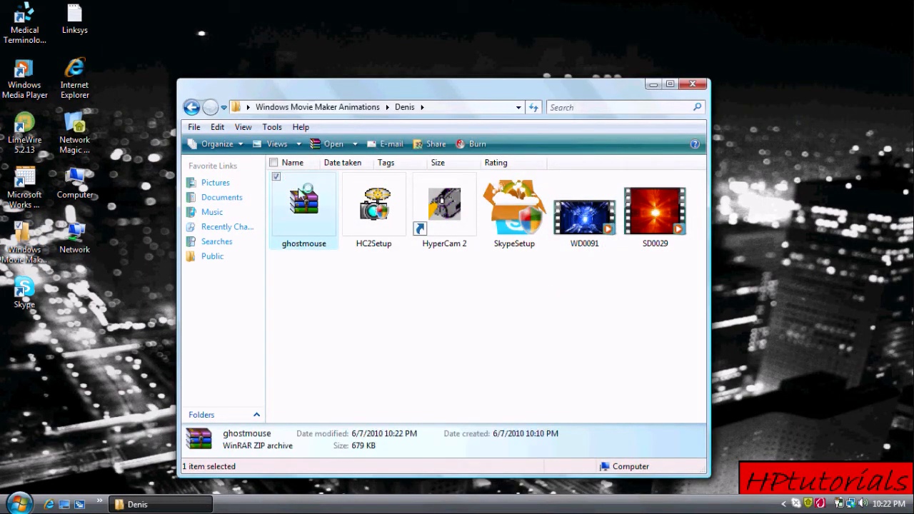
pyautogui.doubleClick(303, 202)
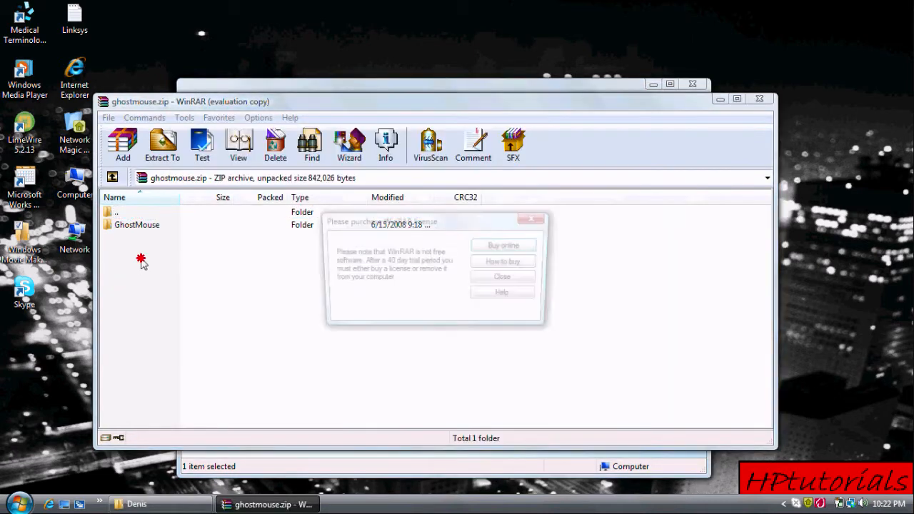
# - Extract the GhostMouse folder with default extraction options, then close the archive window
pyautogui.click(501, 277)
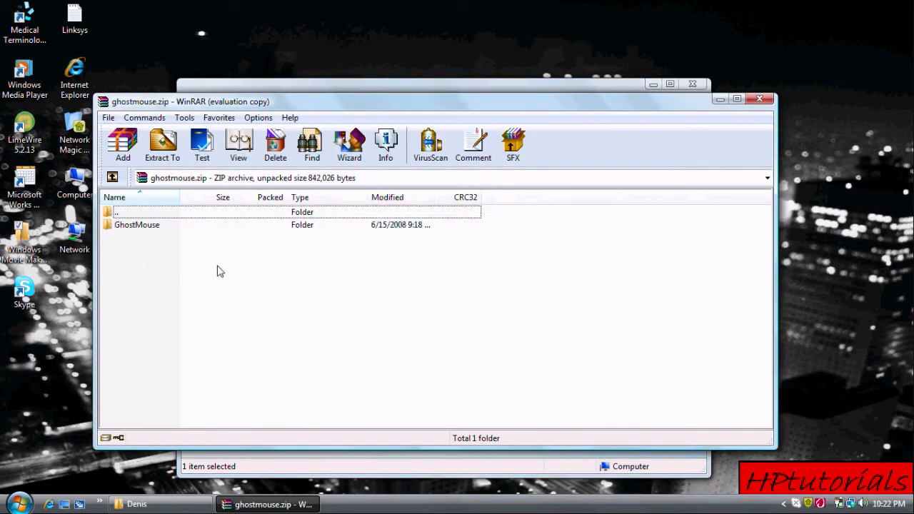
pyautogui.click(163, 145)
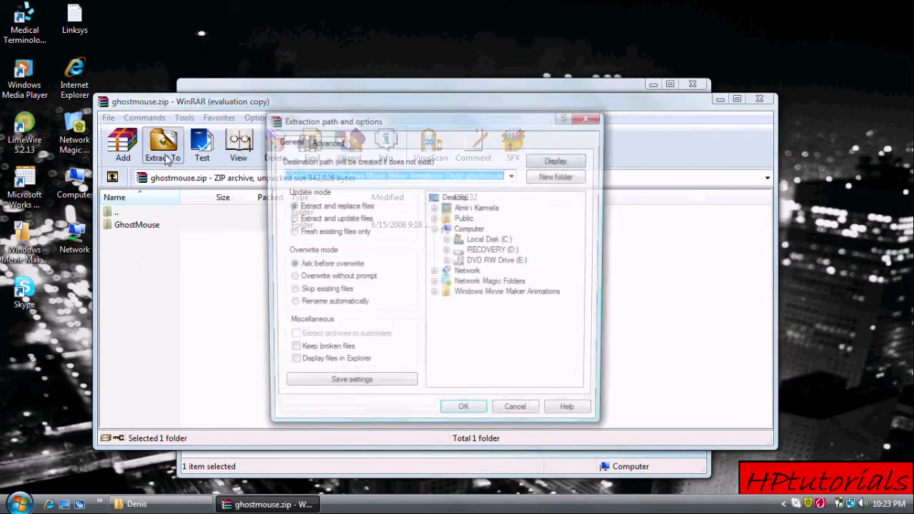
pyautogui.click(463, 406)
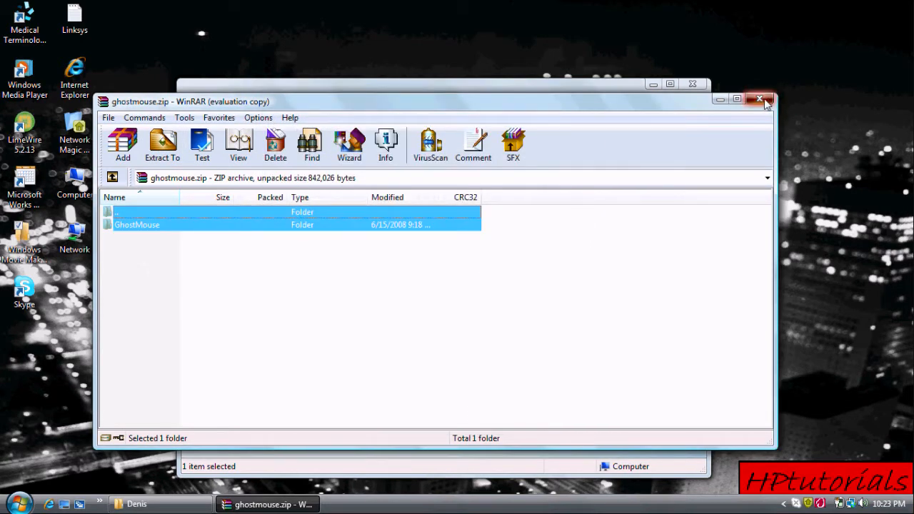
pyautogui.click(760, 100)
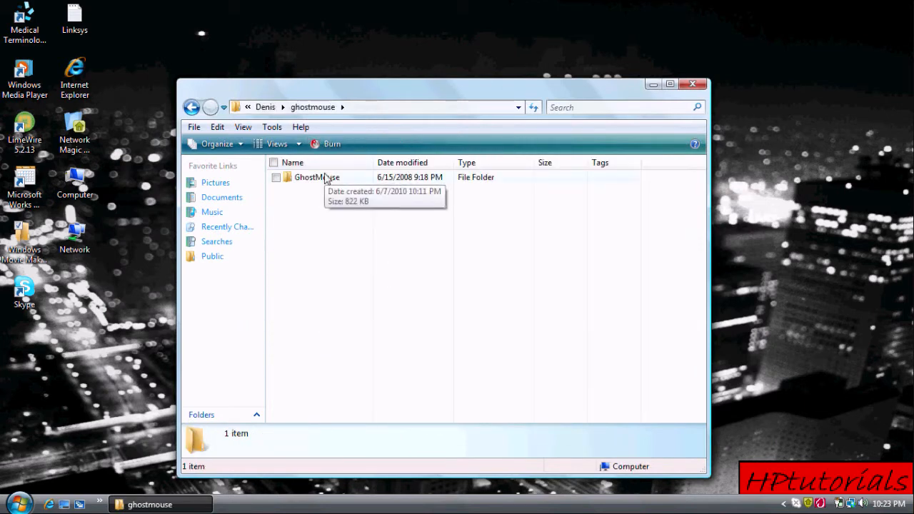
# - Run the SETUP application inside the extracted GhostMouse folder to start the installer
pyautogui.doubleClick(317, 177)
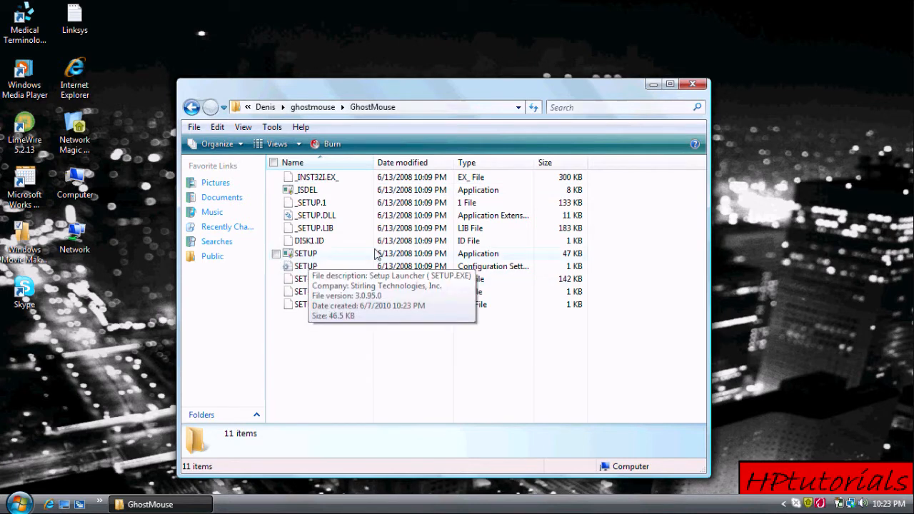
pyautogui.moveTo(497, 254)
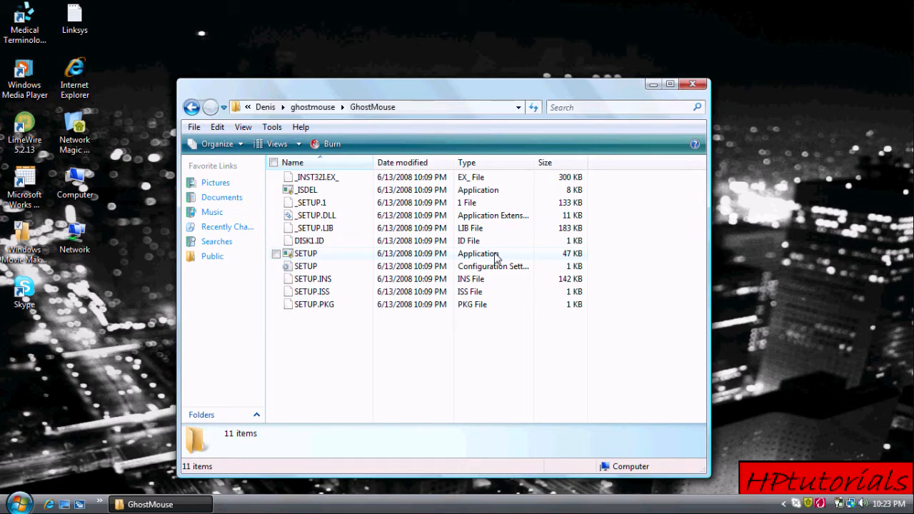
pyautogui.click(305, 254)
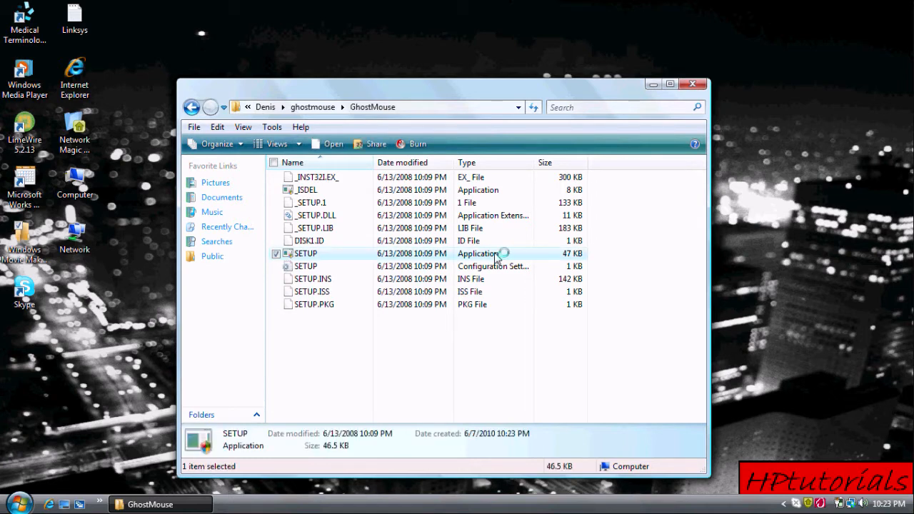
pyautogui.moveTo(486, 240)
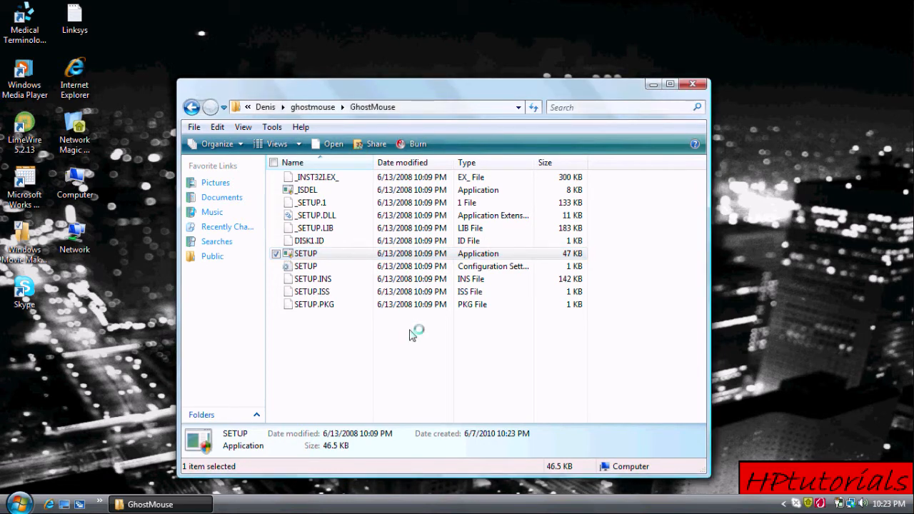
pyautogui.doubleClick(305, 254)
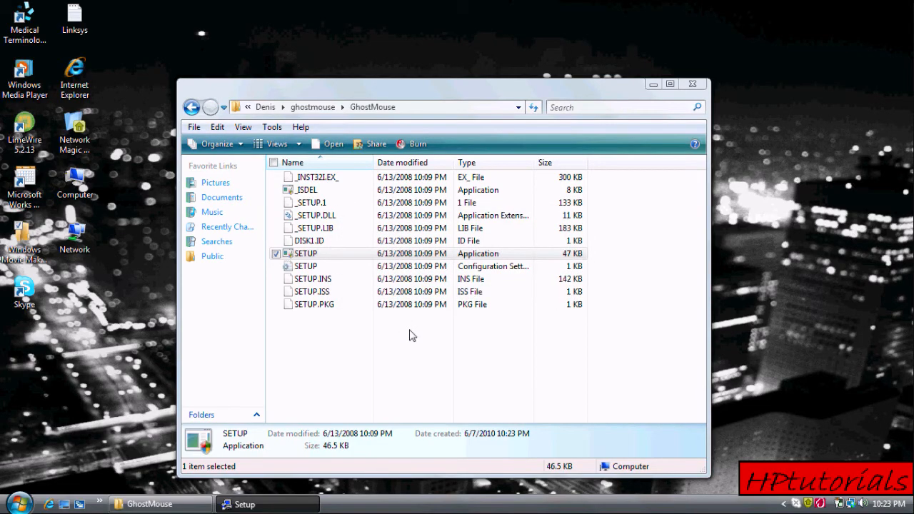
pyautogui.doubleClick(306, 254)
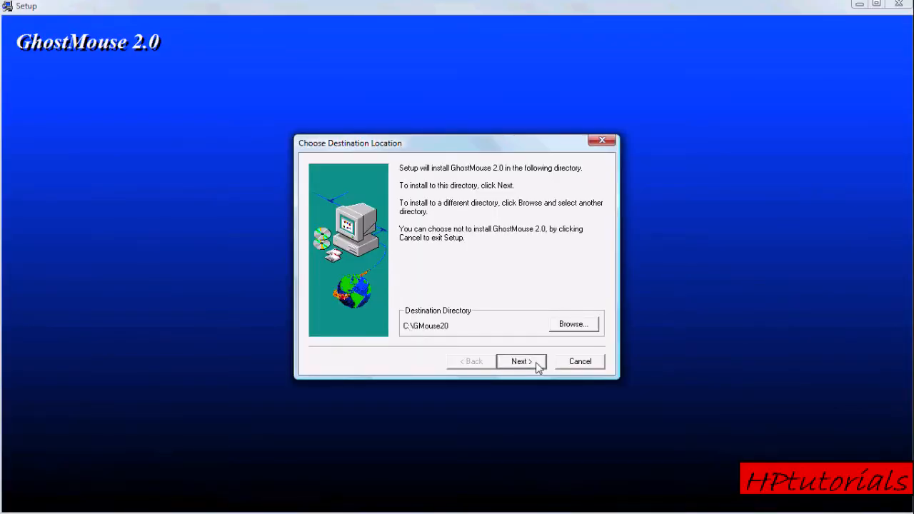
# - Install GhostMouse 2.0 into the default C:\GMouse20 destination
pyautogui.click(520, 361)
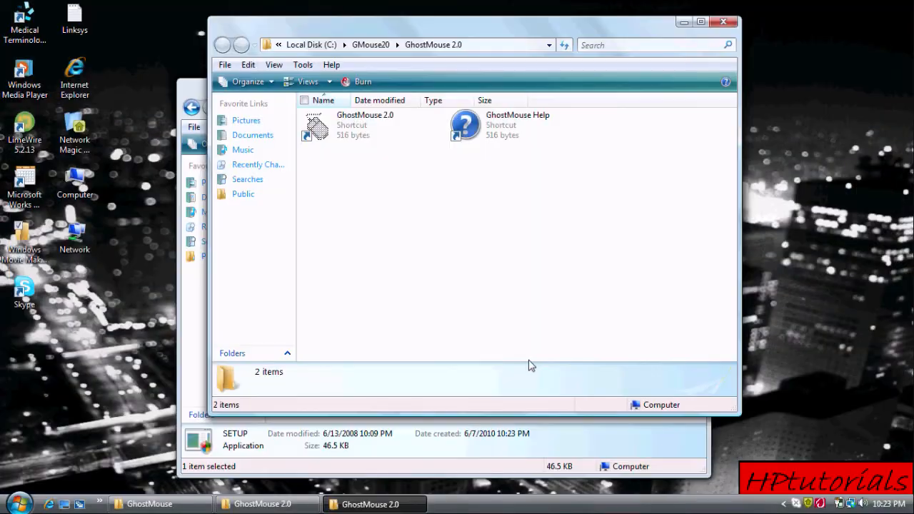
pyautogui.moveTo(357, 22)
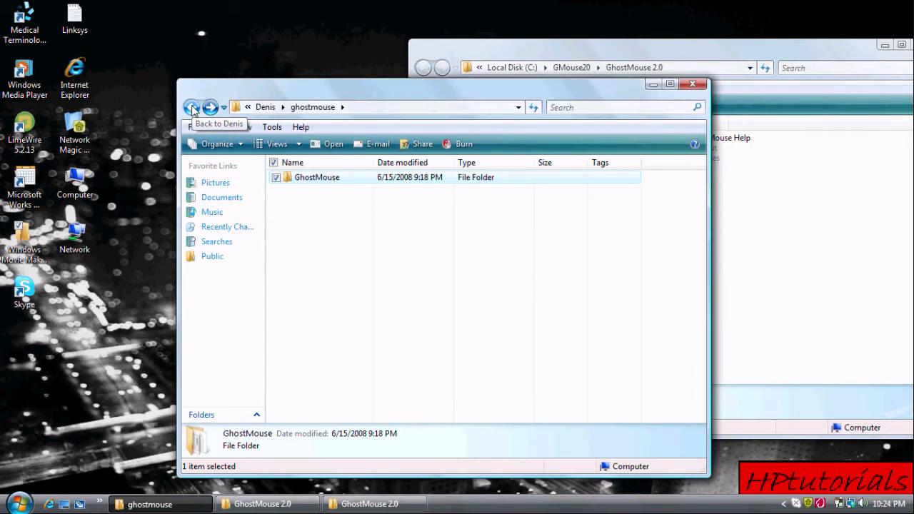
# - Copy the GhostMouse 2.0 and Help shortcuts into the ghostmouse folder and launch GhostMouse 2.0
pyautogui.click(191, 107)
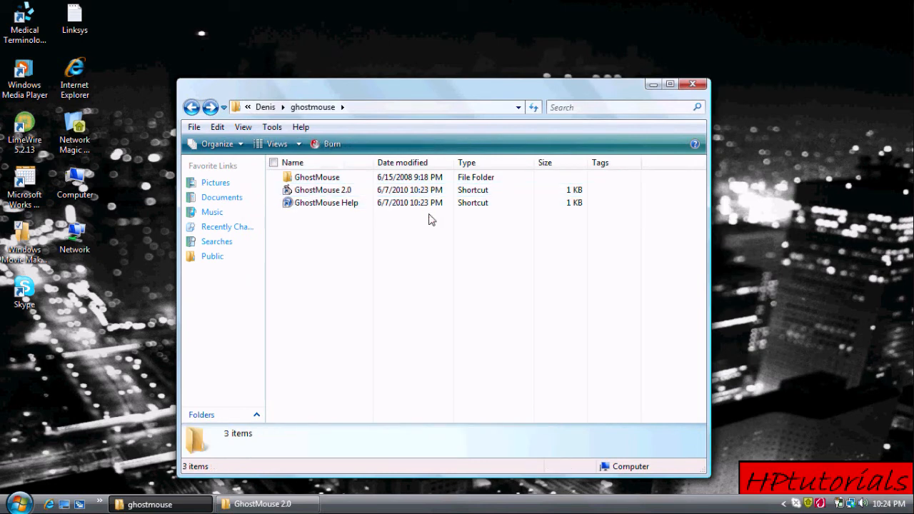
pyautogui.doubleClick(323, 189)
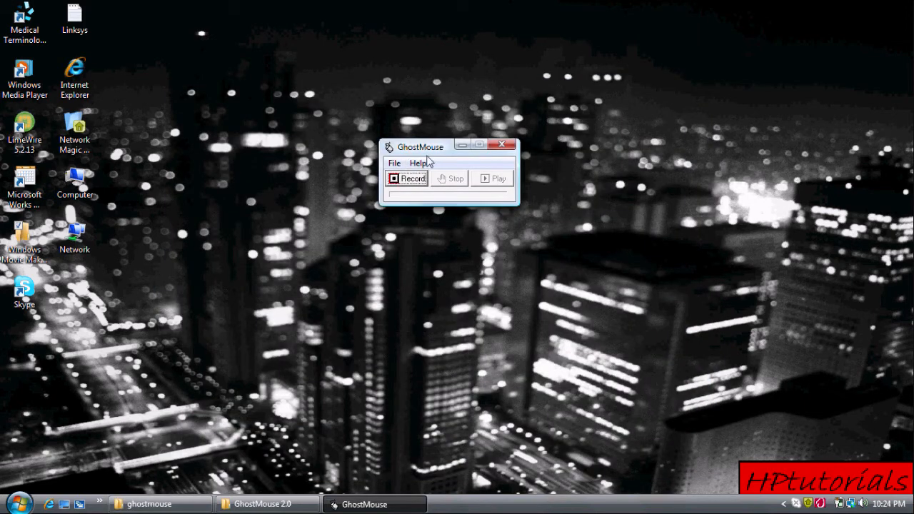
# - Record a brief mouse script in GhostMouse, then close it discarding the unsaved script
pyautogui.click(413, 178)
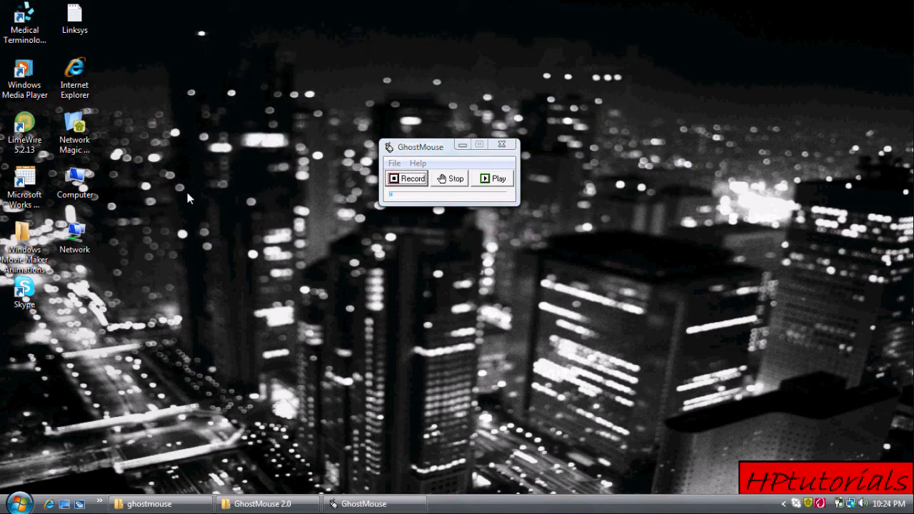
pyautogui.moveTo(160, 202)
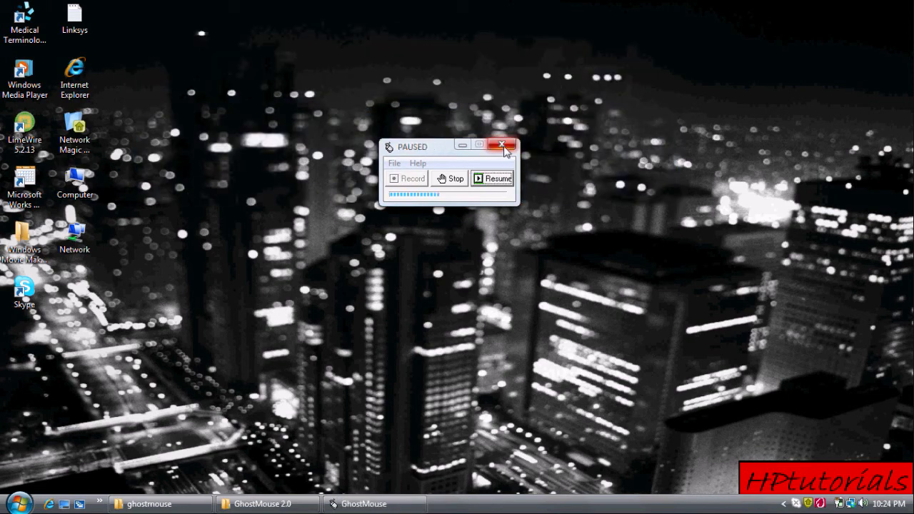
pyautogui.click(503, 146)
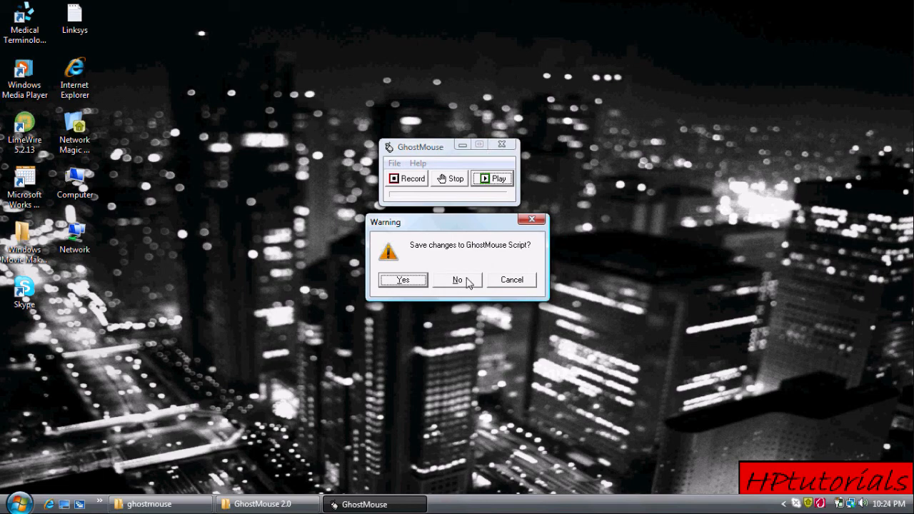
pyautogui.click(456, 278)
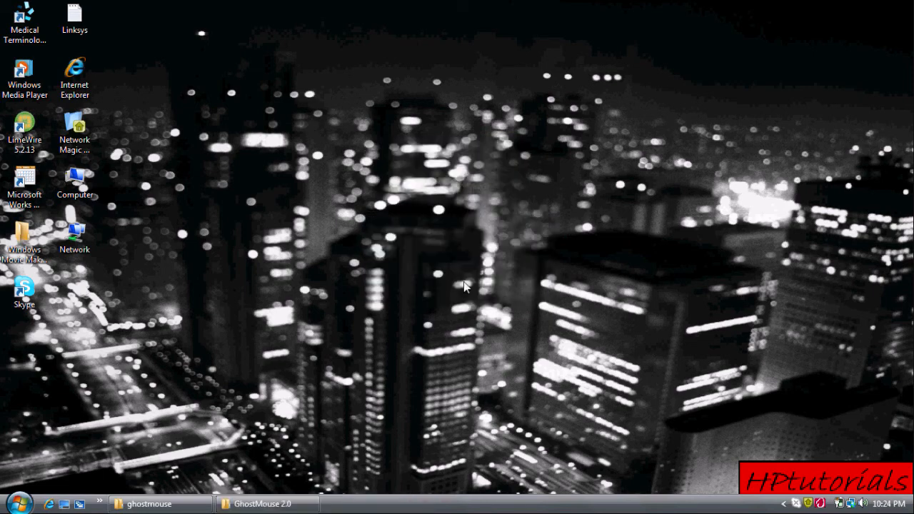